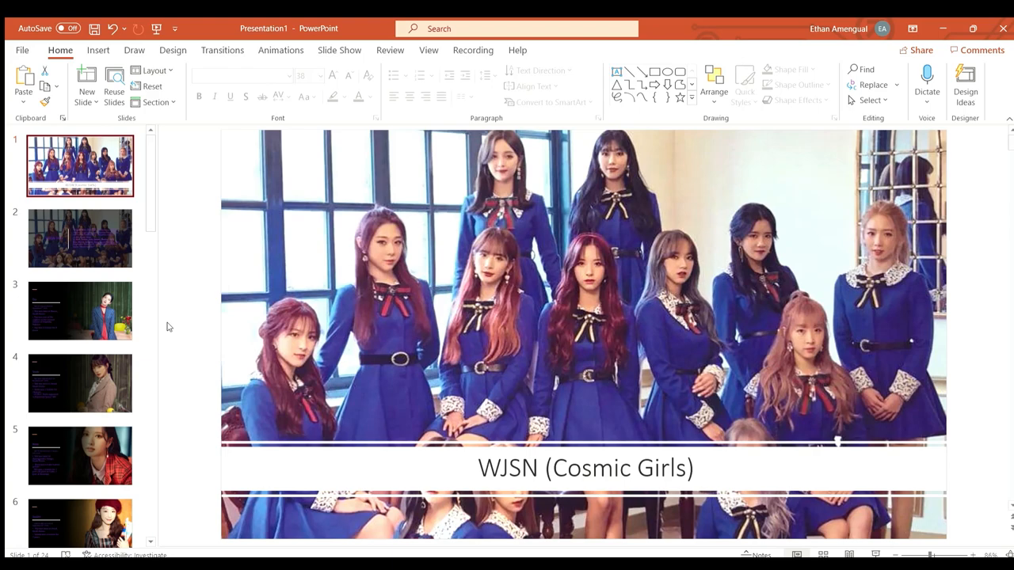
# Step: Show the WJSN Info slide describing the group
pyautogui.click(79, 237)
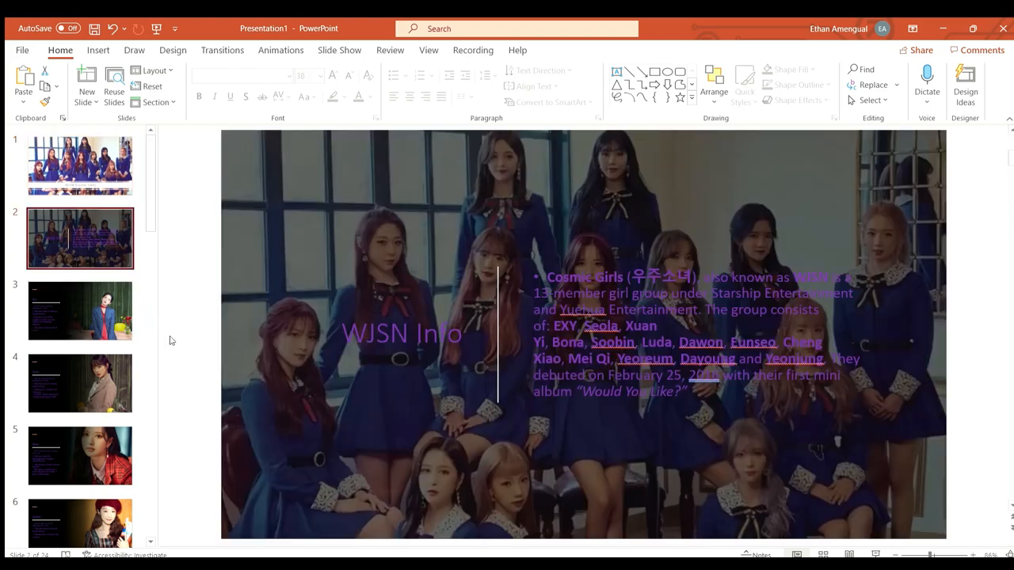
pyautogui.moveTo(212, 363)
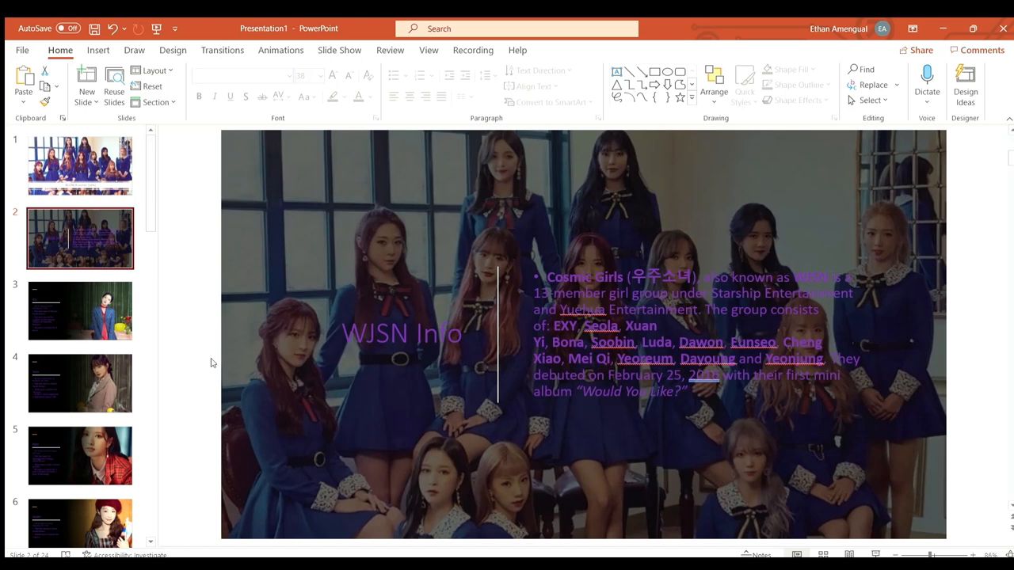
pyautogui.moveTo(911, 155)
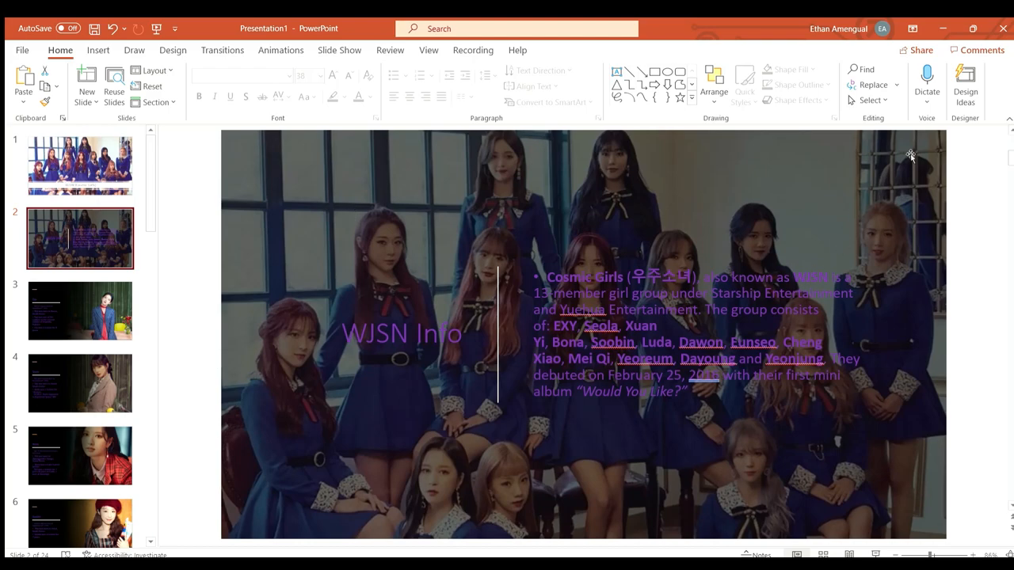
pyautogui.click(79, 311)
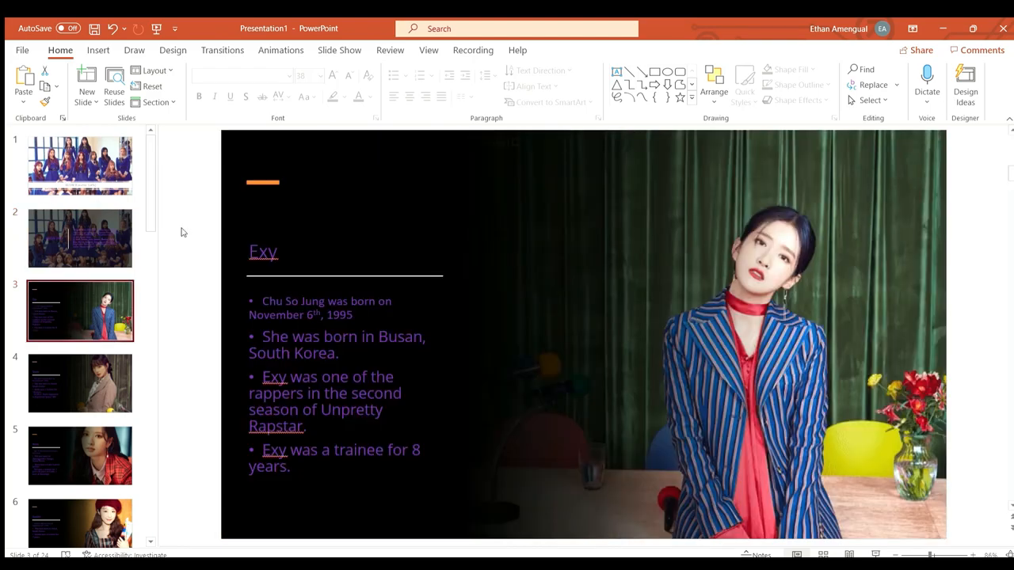
pyautogui.moveTo(168, 333)
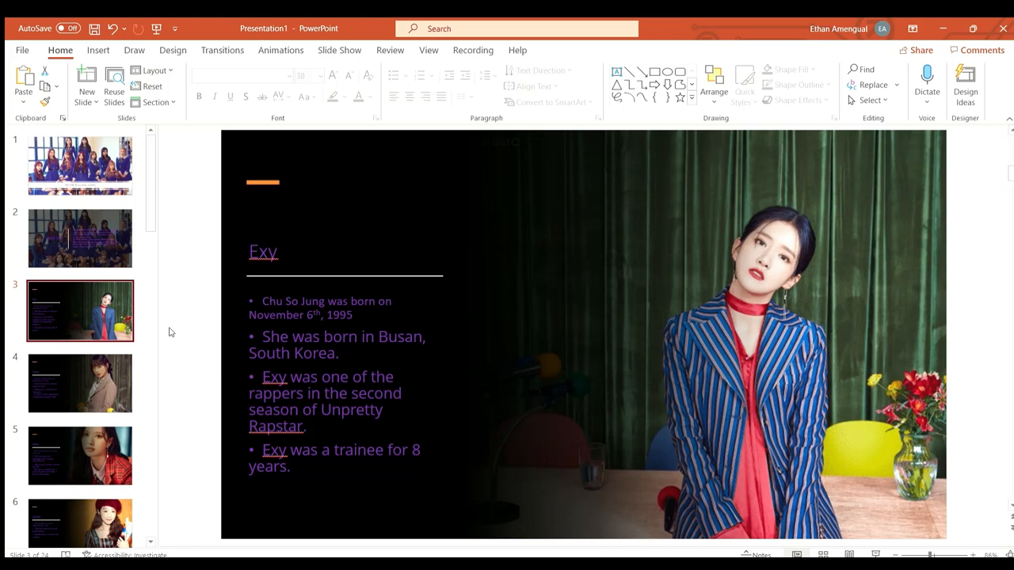
pyautogui.click(79, 382)
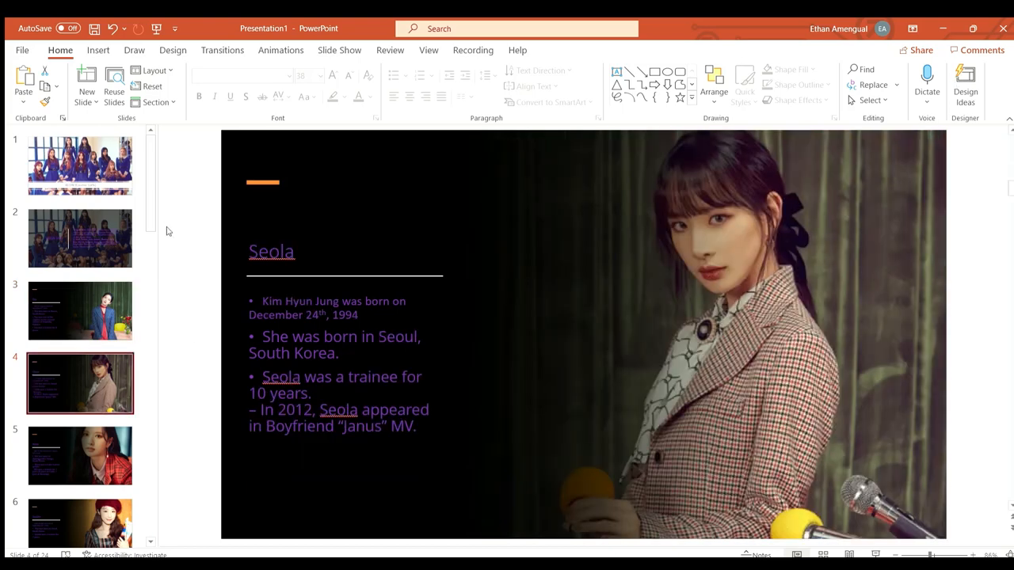
pyautogui.moveTo(162, 404)
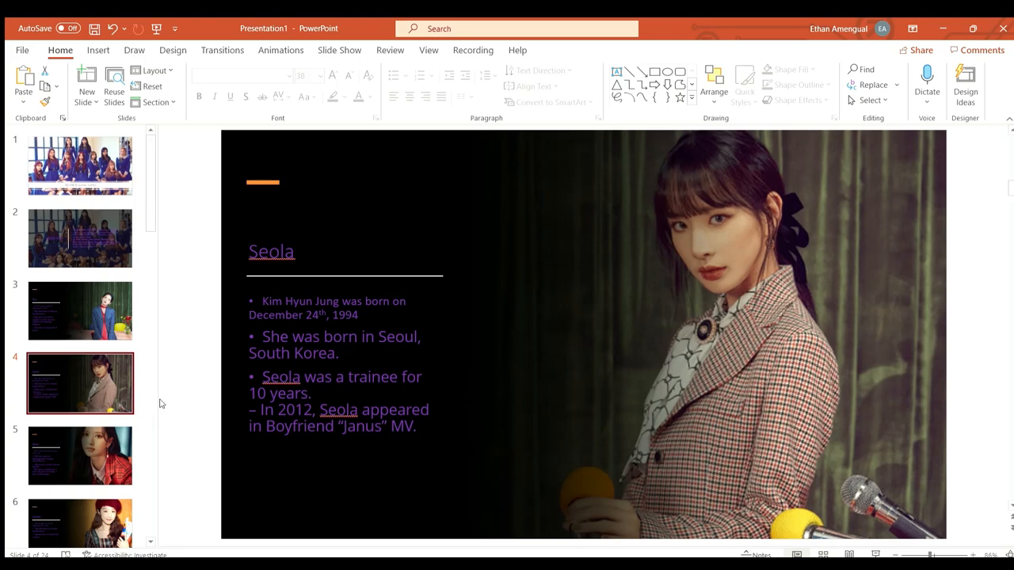
pyautogui.click(79, 456)
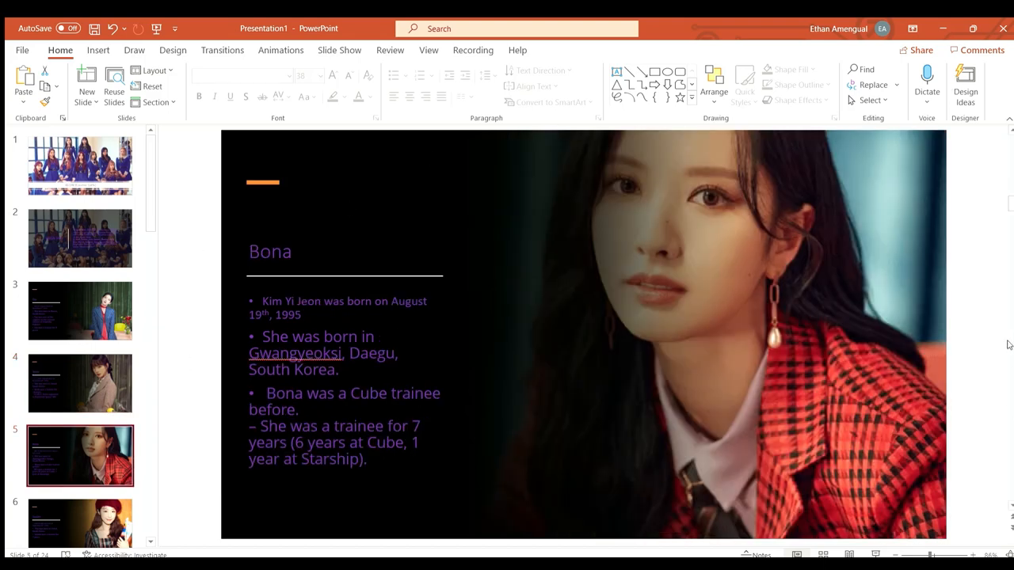
pyautogui.moveTo(966, 307)
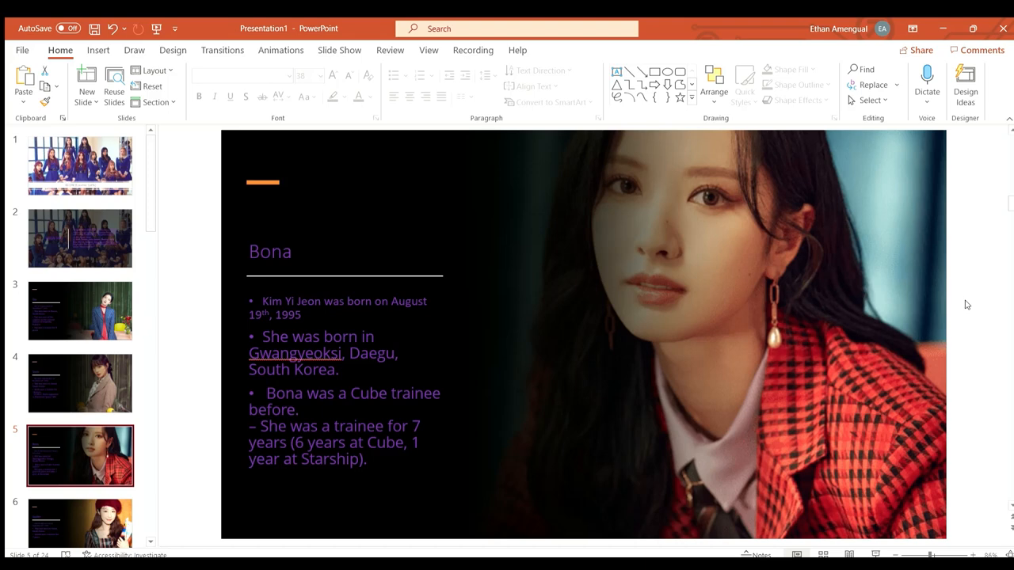
pyautogui.moveTo(957, 126)
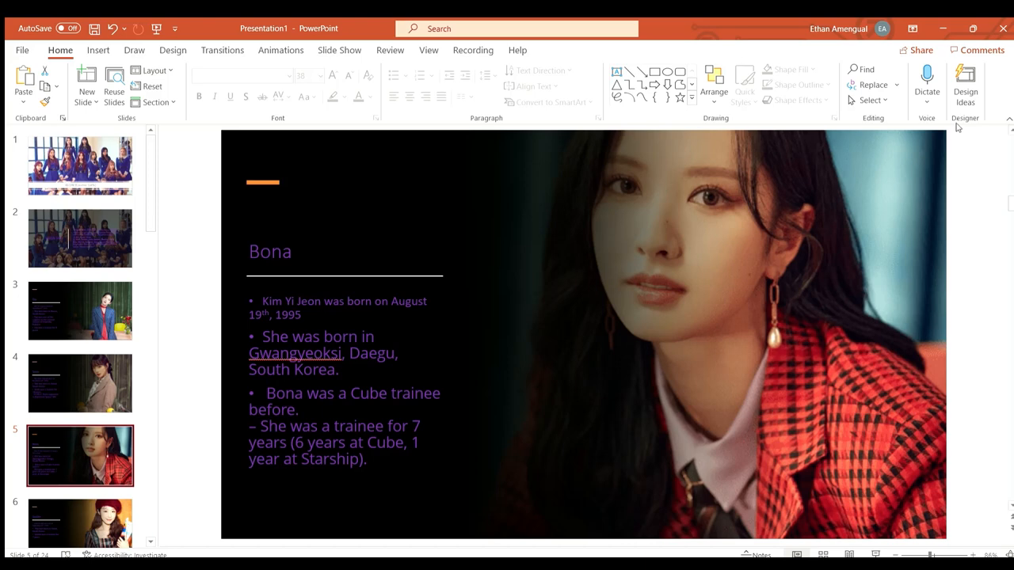
pyautogui.click(80, 388)
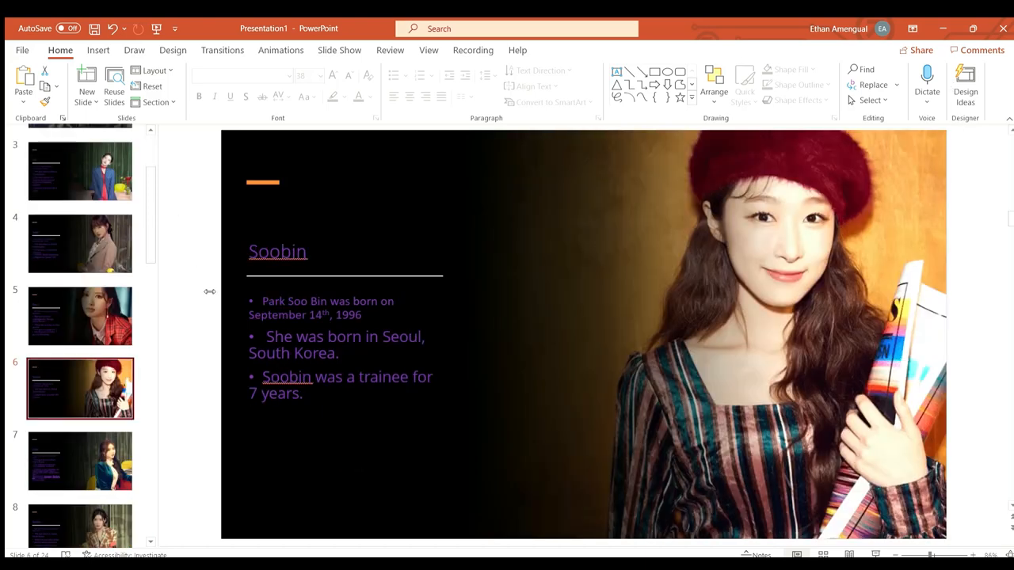
pyautogui.moveTo(178, 386)
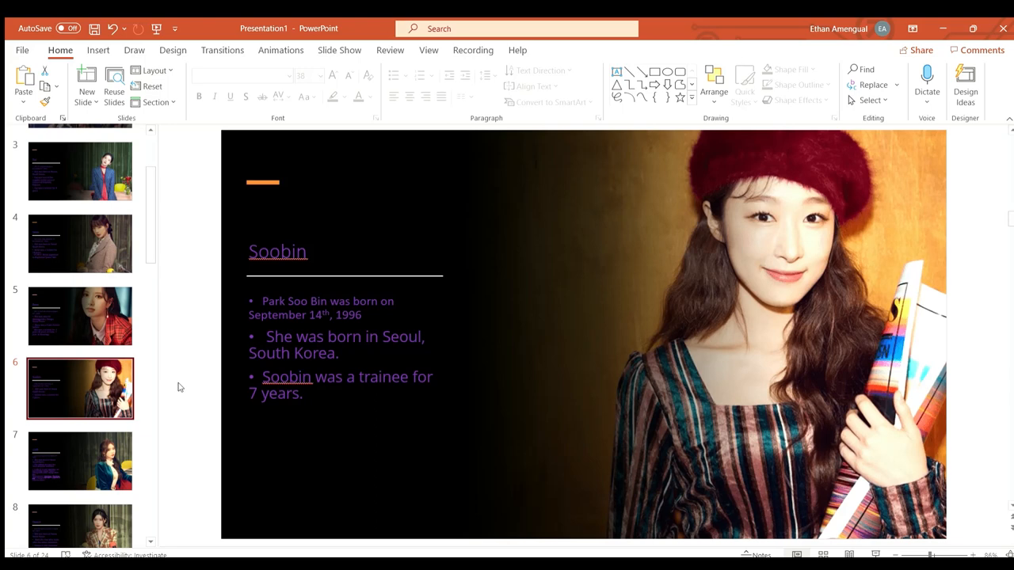
pyautogui.moveTo(498, 225)
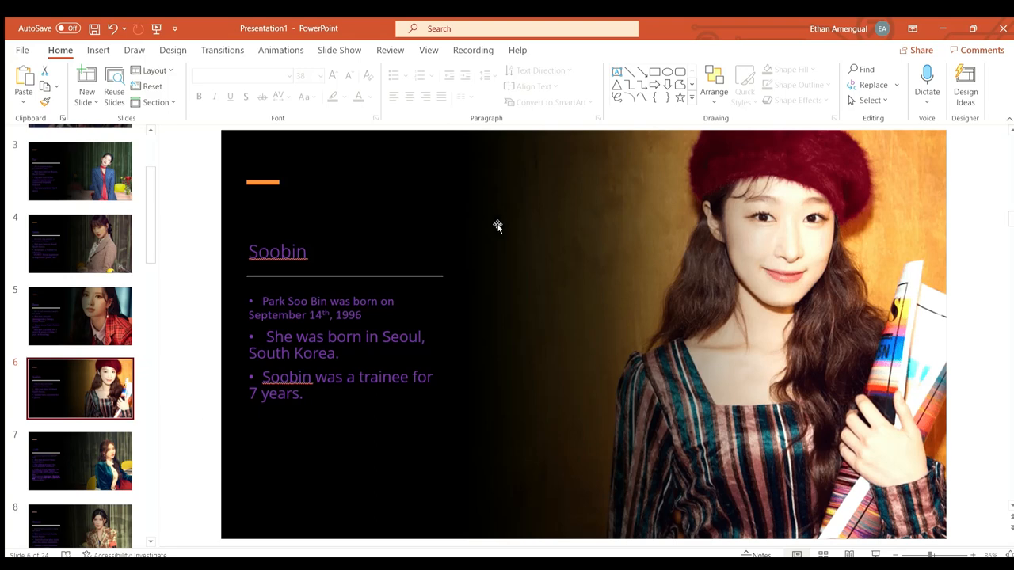
pyautogui.click(79, 461)
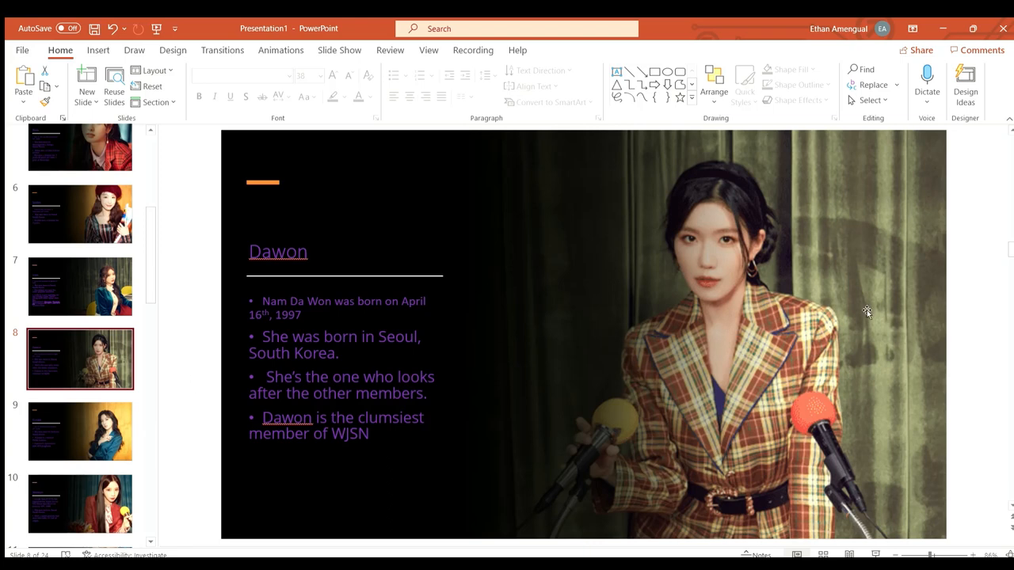
pyautogui.moveTo(976, 323)
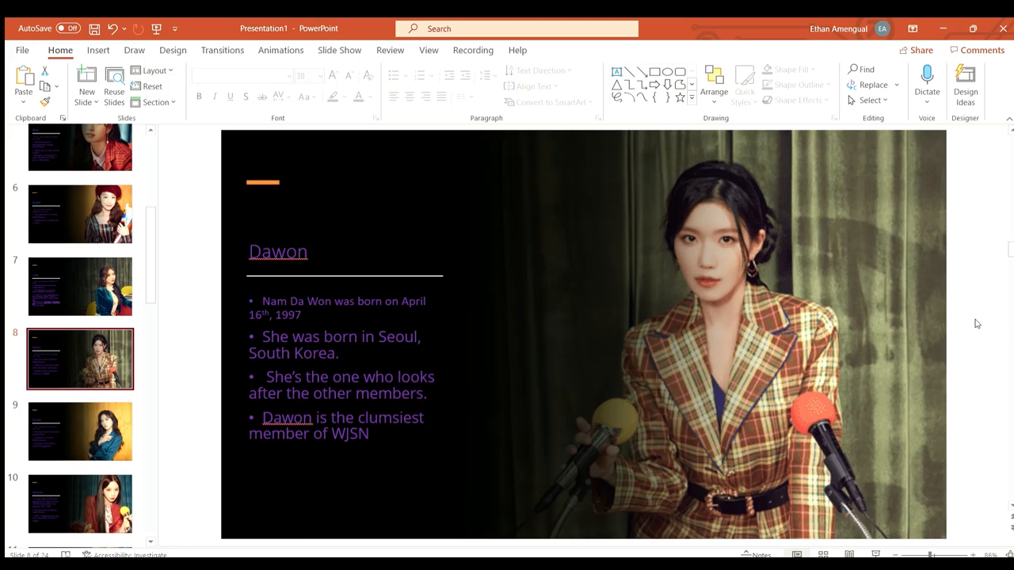
pyautogui.moveTo(944, 282)
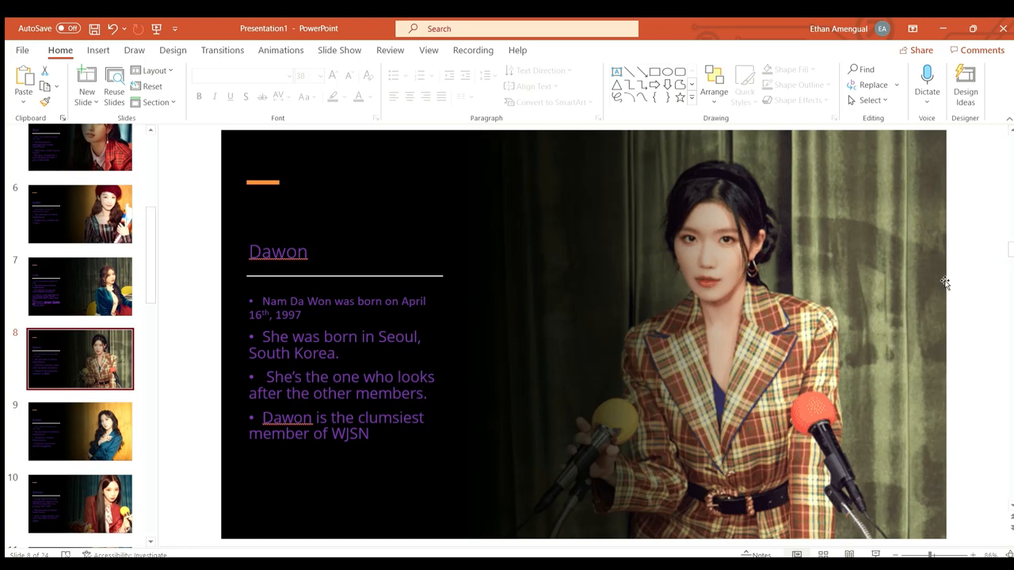
# Step: Page through the Eunseo, Yeoreum, Dayoung, Yeonjung, Xuan Yi and Cheng Xiao profile slides
pyautogui.click(79, 431)
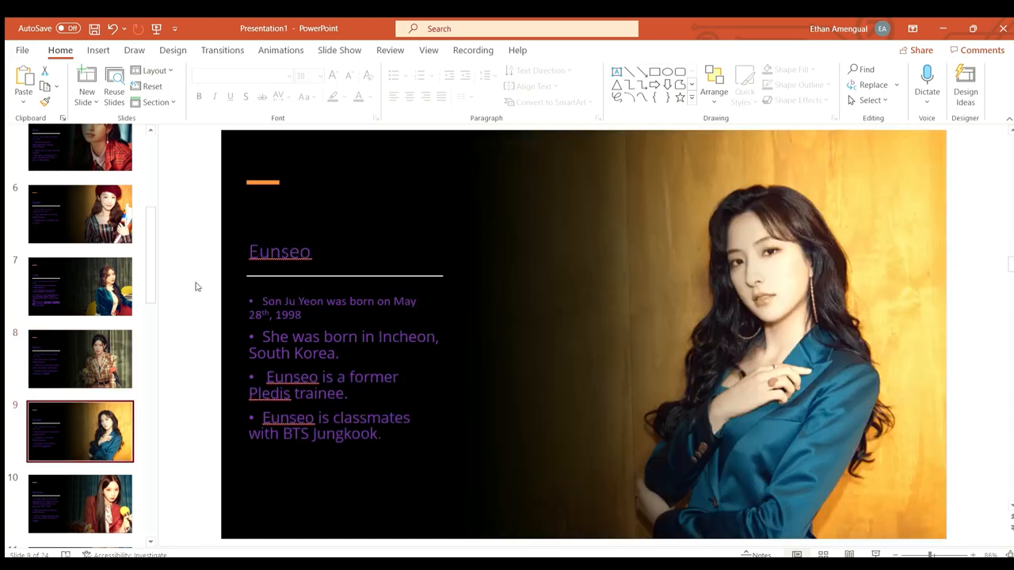
pyautogui.moveTo(563, 370)
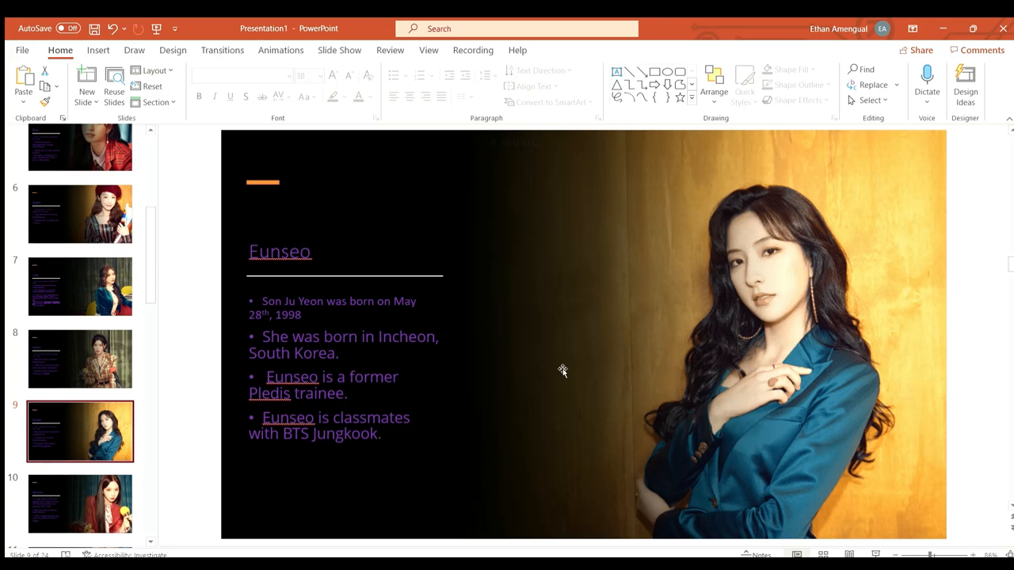
pyautogui.moveTo(760, 234)
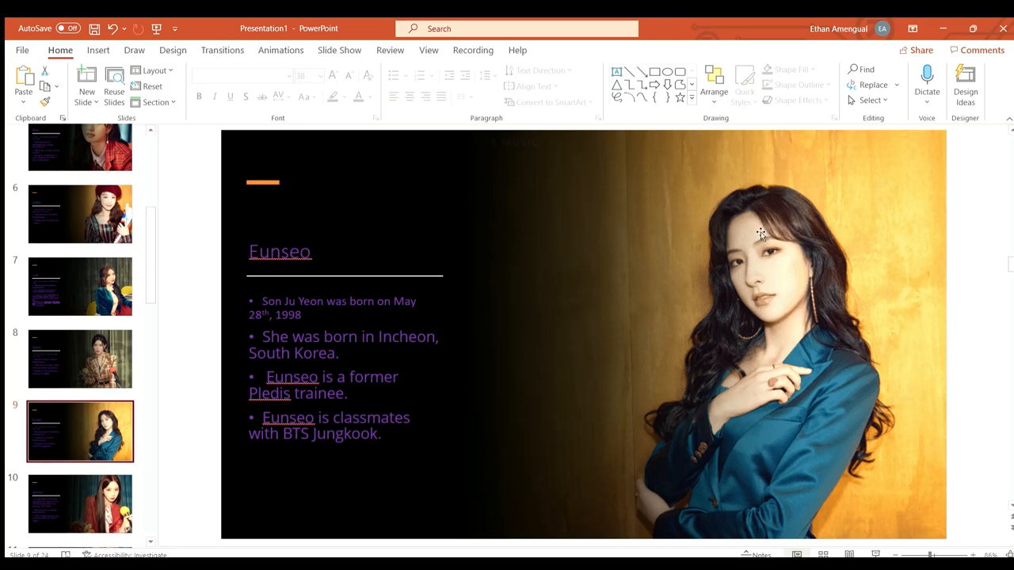
pyautogui.click(79, 504)
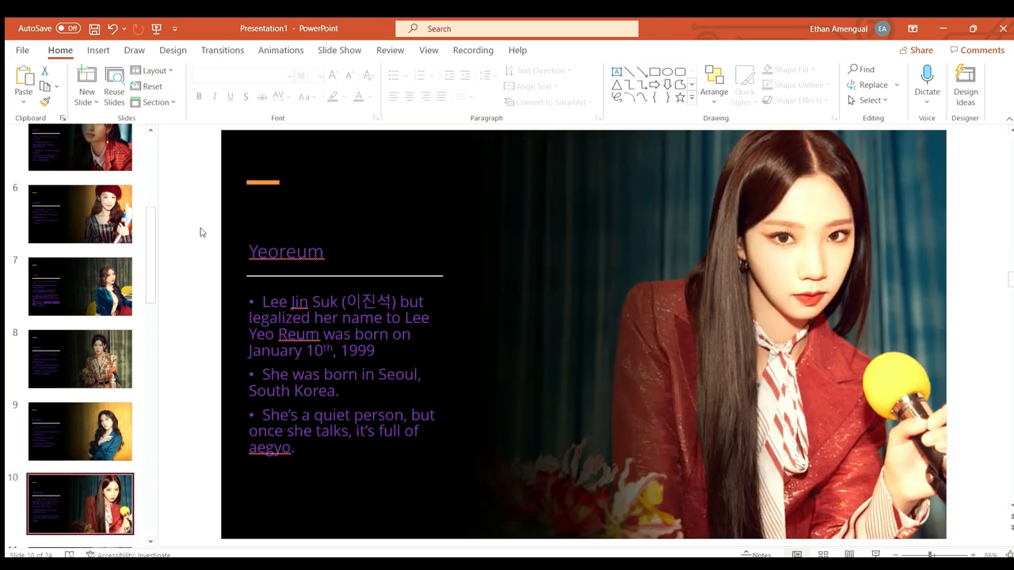
pyautogui.moveTo(166, 424)
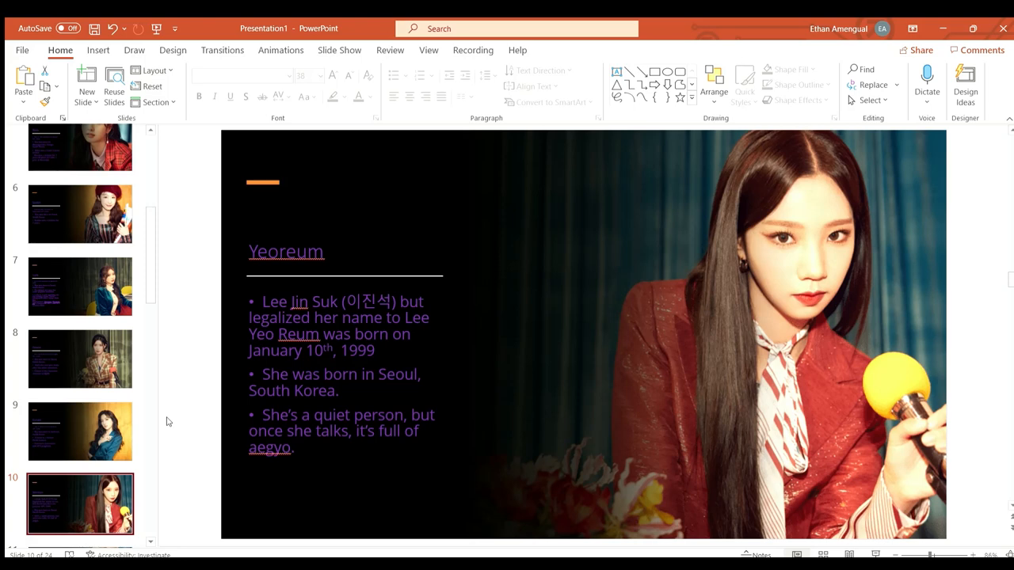
pyautogui.click(79, 263)
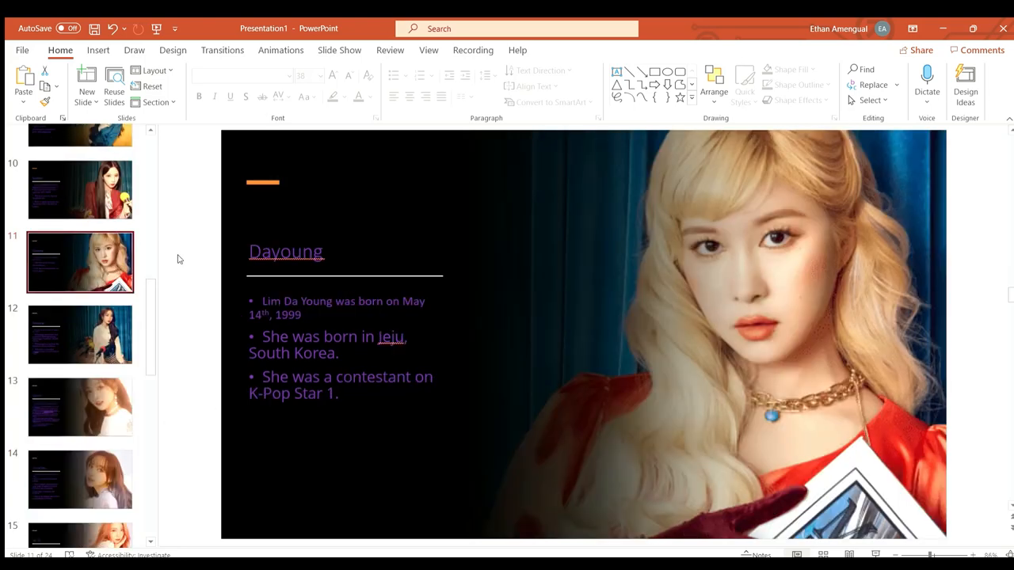
pyautogui.moveTo(190, 377)
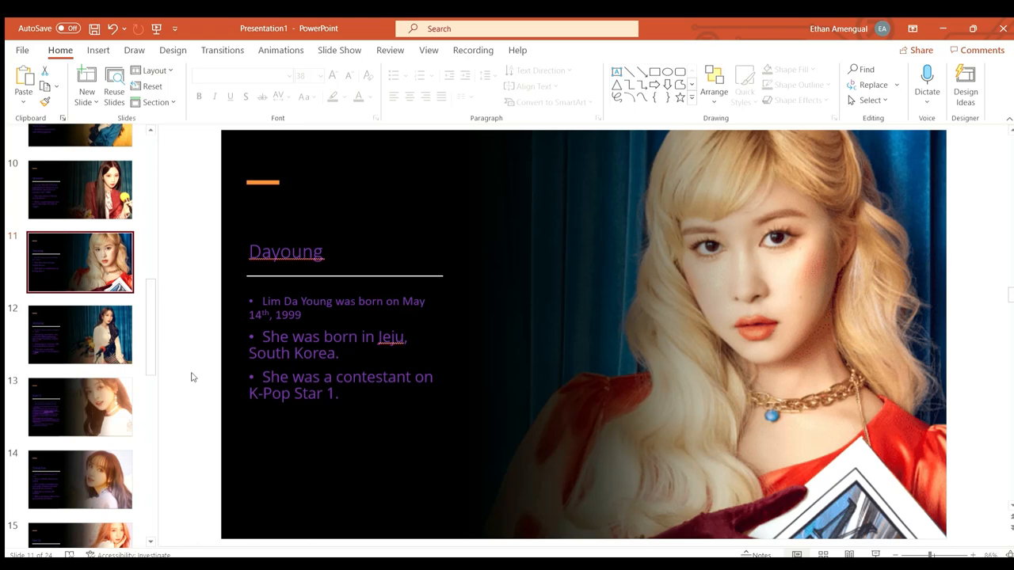
pyautogui.click(79, 334)
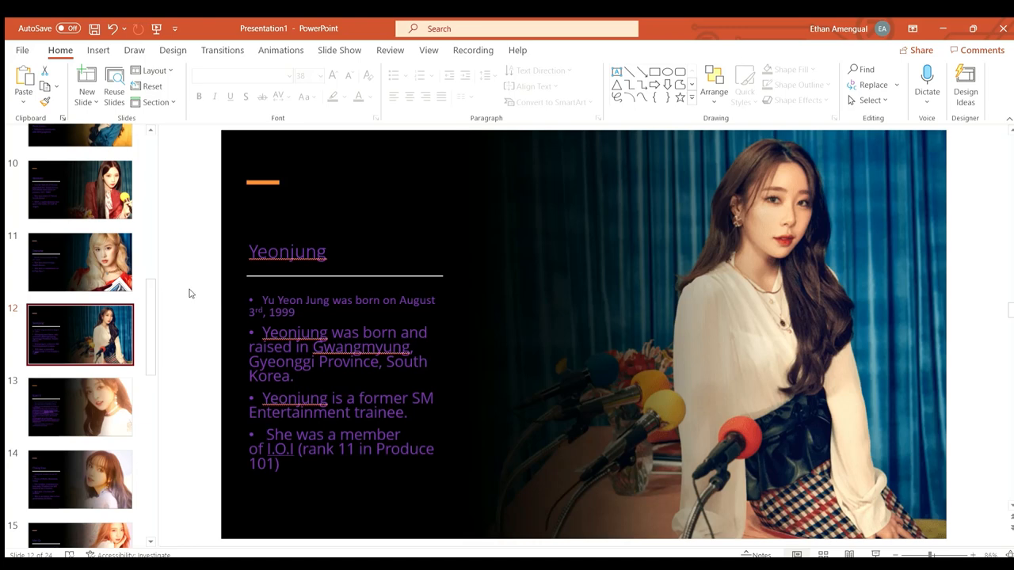
pyautogui.moveTo(174, 408)
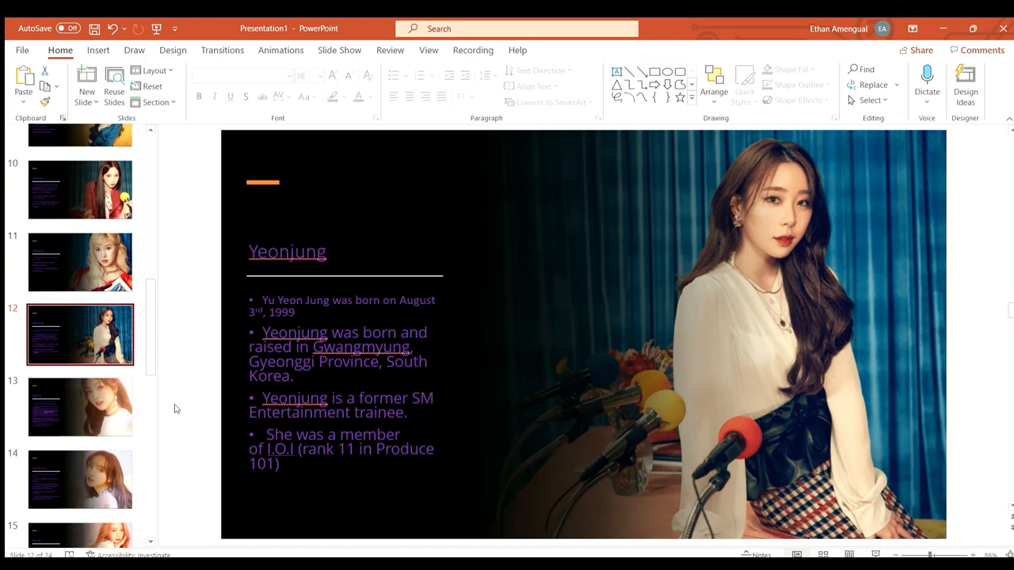
pyautogui.moveTo(183, 415)
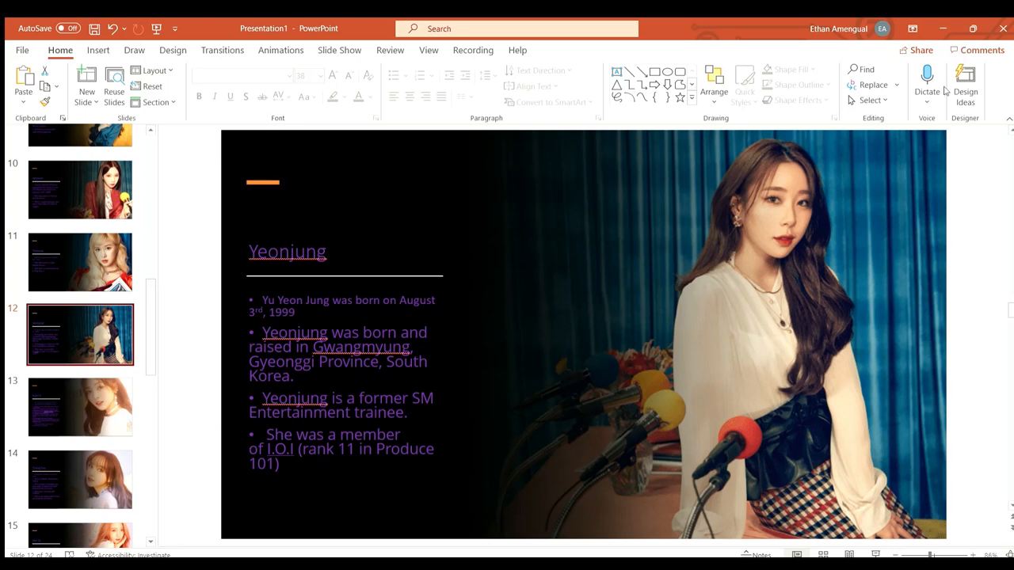
pyautogui.click(79, 407)
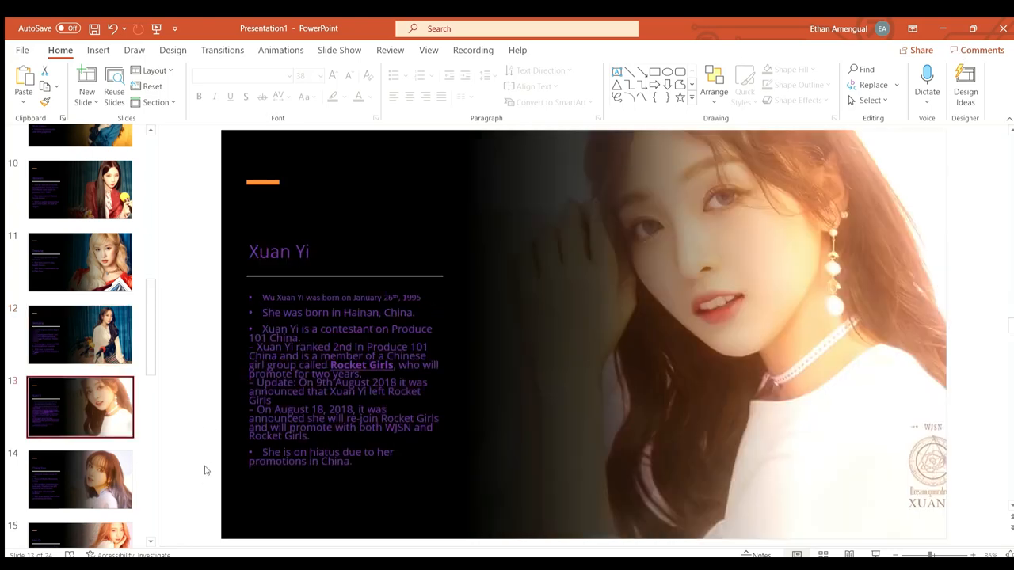
pyautogui.moveTo(191, 423)
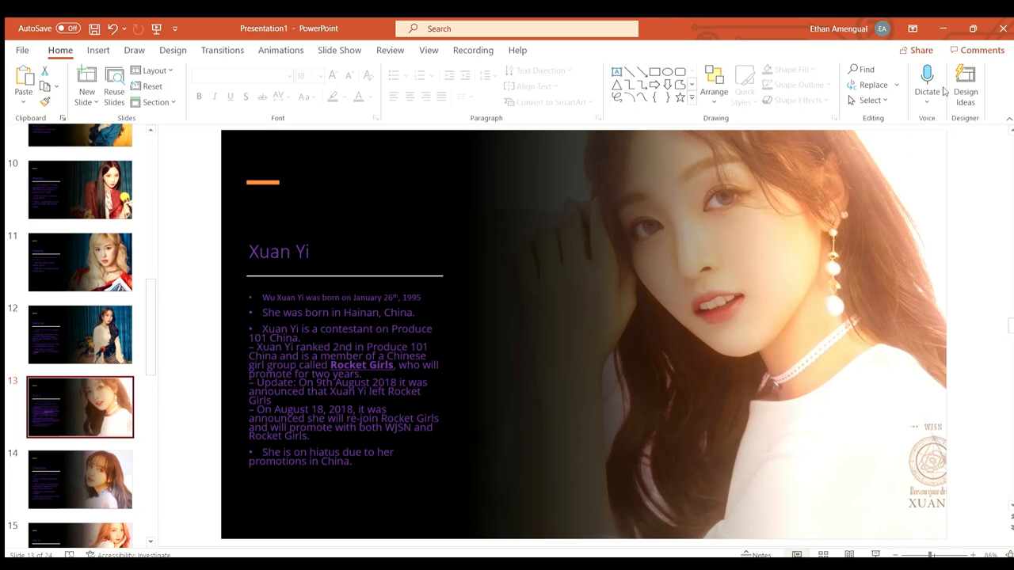
pyautogui.click(79, 479)
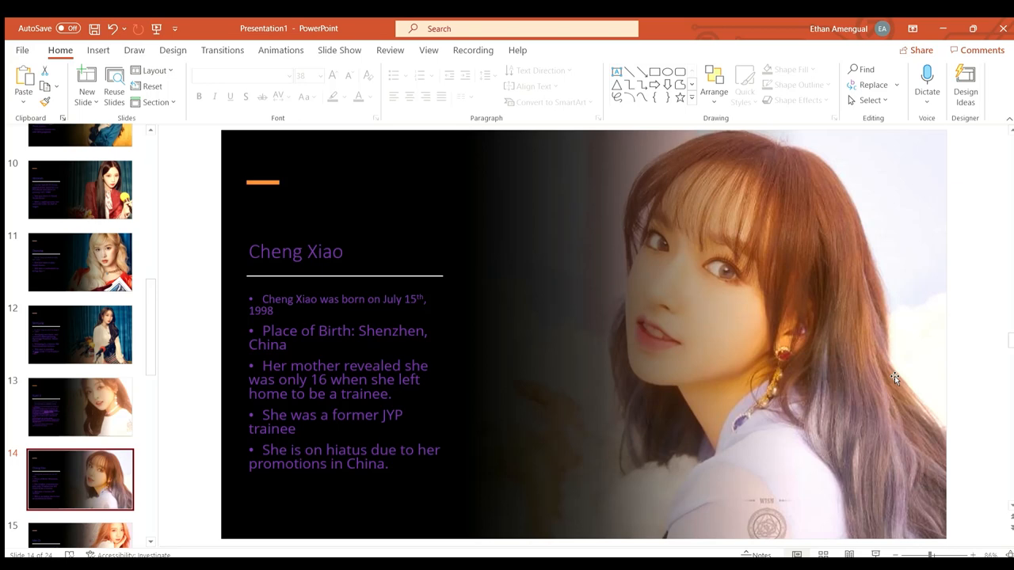
pyautogui.moveTo(903, 365)
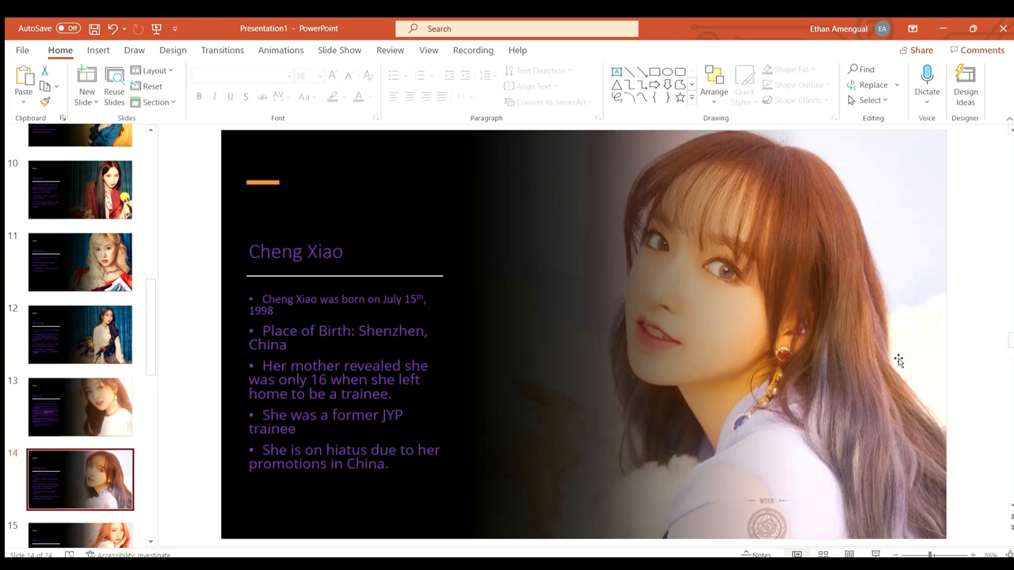
pyautogui.moveTo(917, 136)
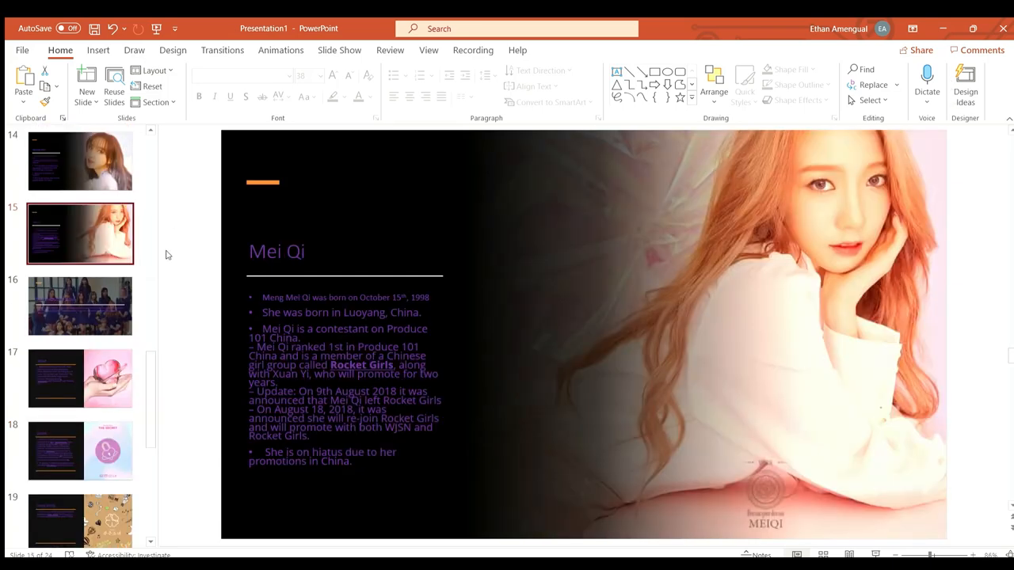
pyautogui.moveTo(210, 345)
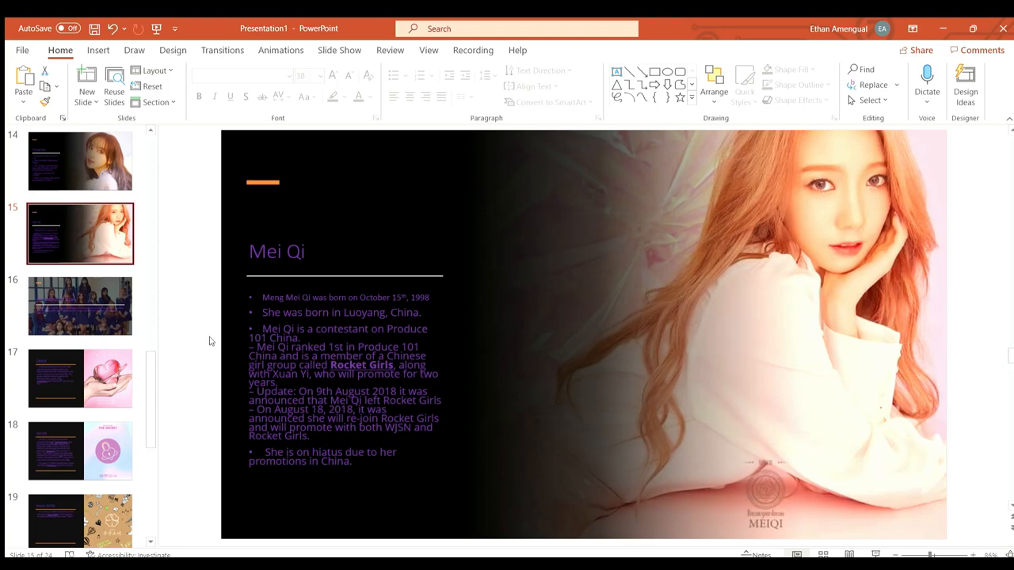
pyautogui.moveTo(736, 225)
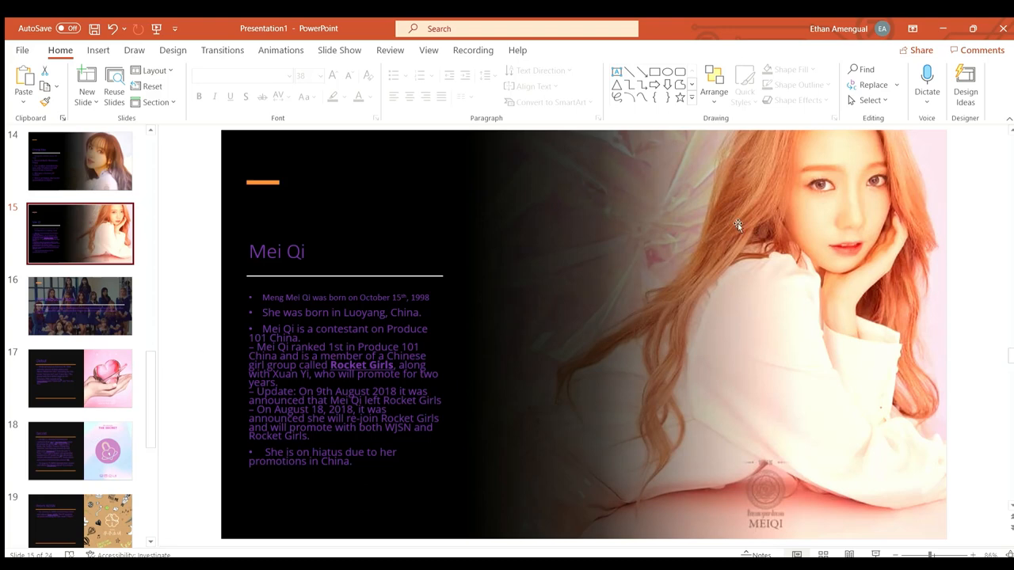
# Step: View the Pre Debut to Now and Debut history slides, ending on the Secret slide
pyautogui.click(79, 305)
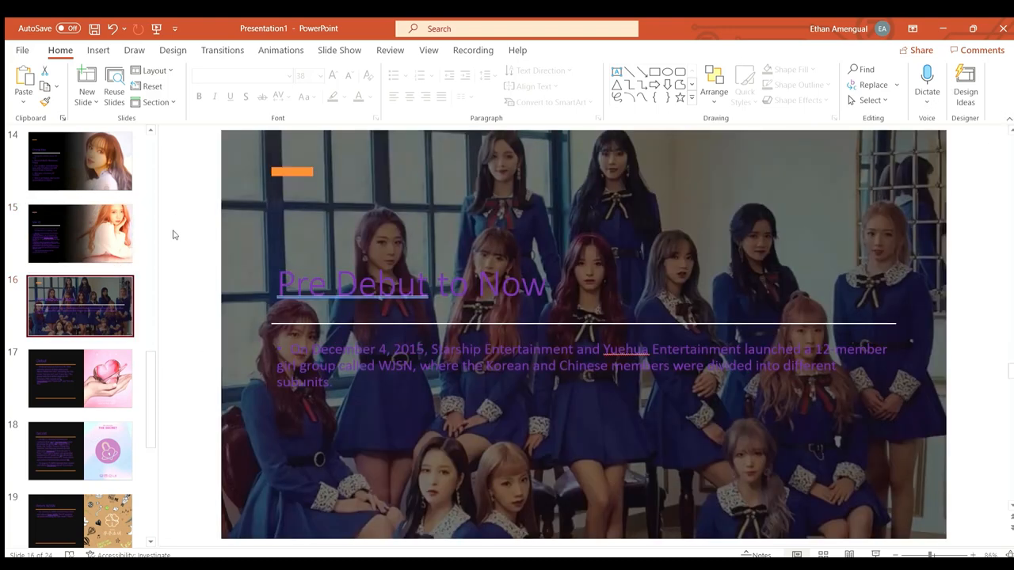
pyautogui.moveTo(307, 494)
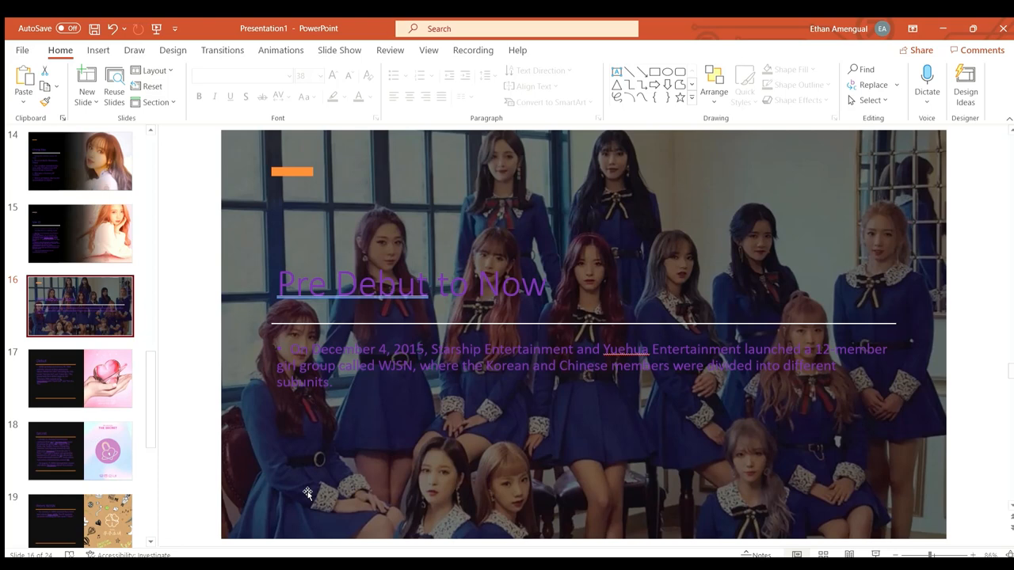
pyautogui.moveTo(955, 86)
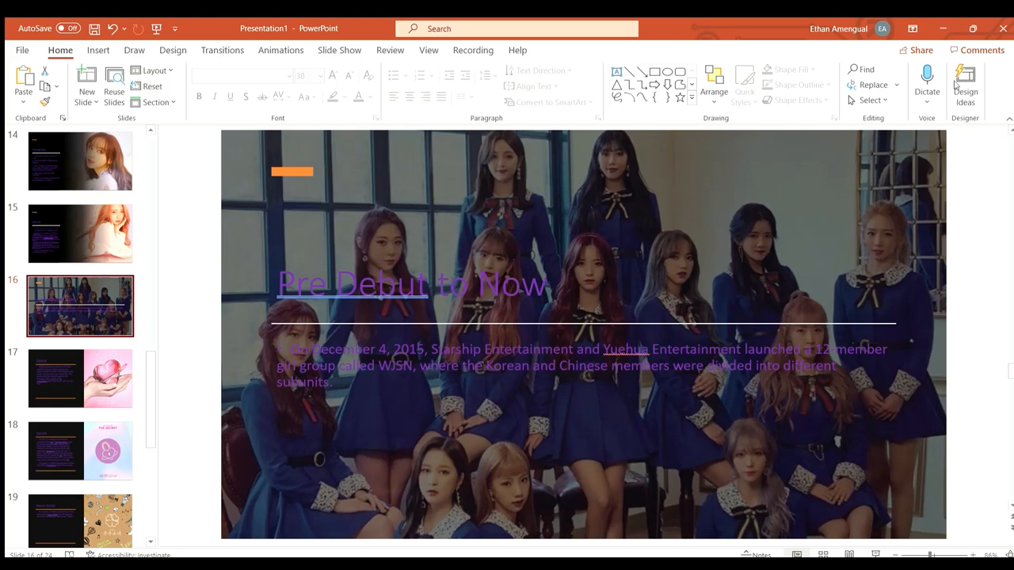
pyautogui.click(79, 377)
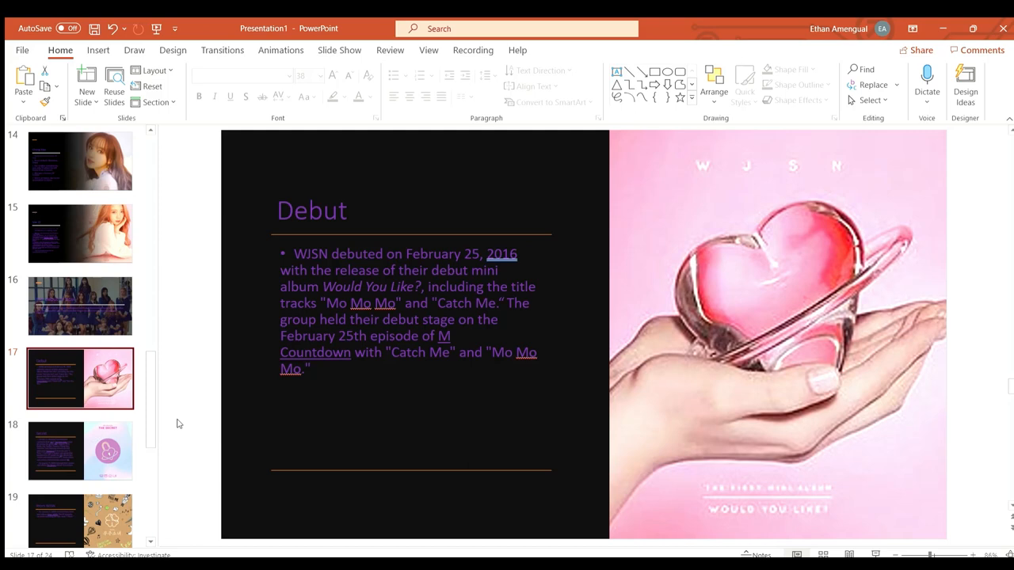
pyautogui.moveTo(168, 388)
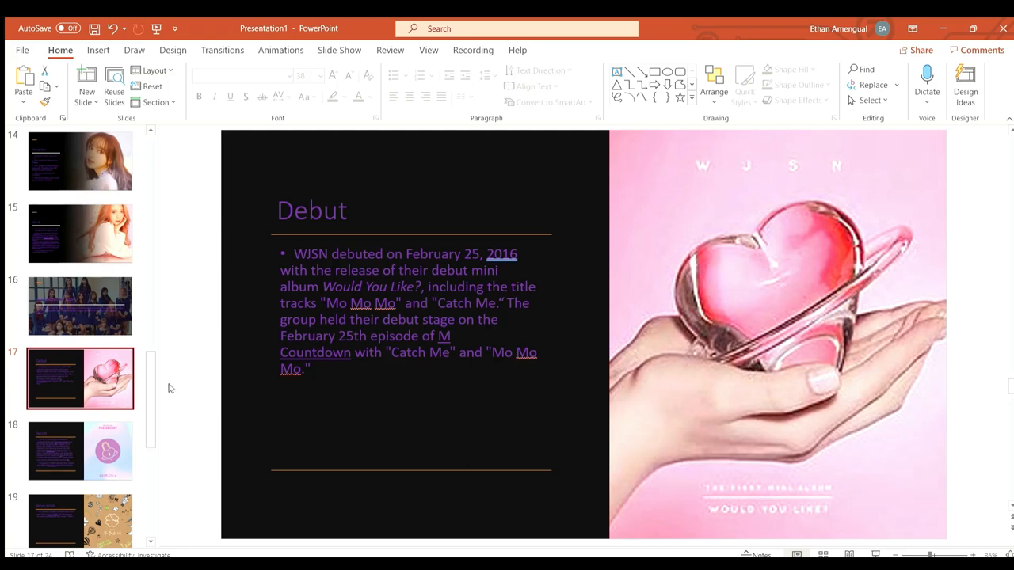
pyautogui.click(79, 451)
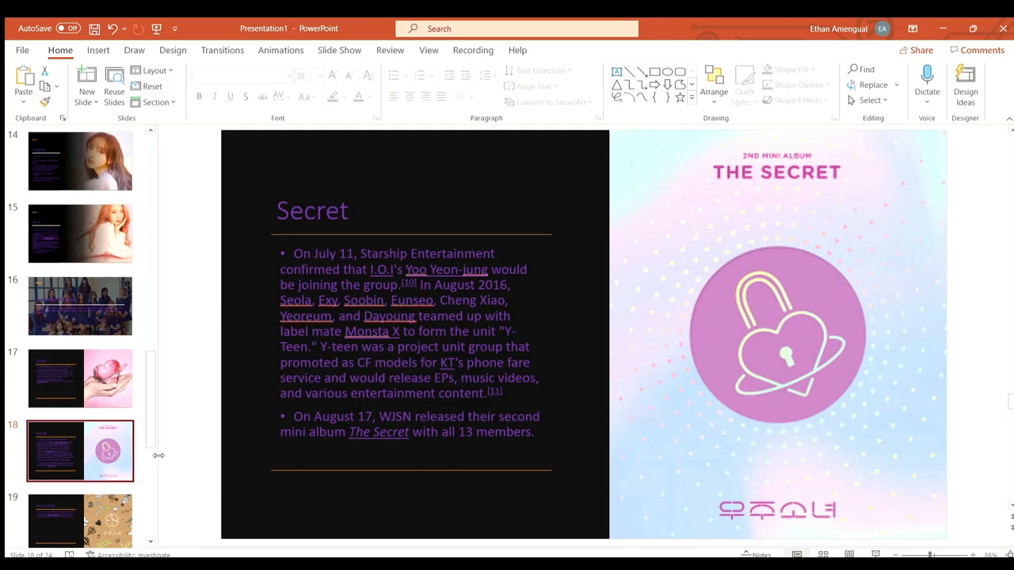
pyautogui.moveTo(906, 150)
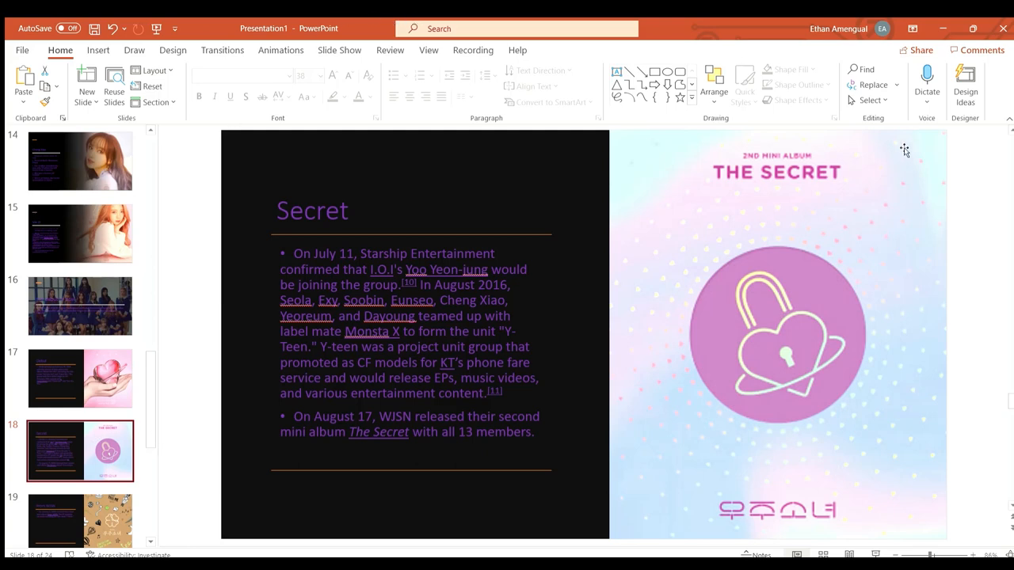
# Step: View the From WJSN and Happy Moment album slides
pyautogui.click(80, 385)
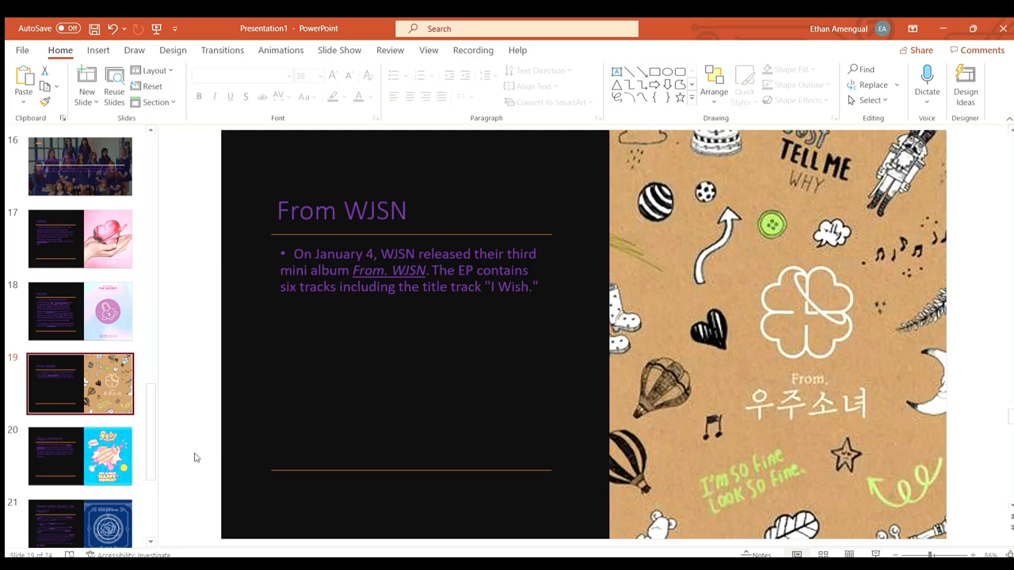
pyautogui.click(79, 456)
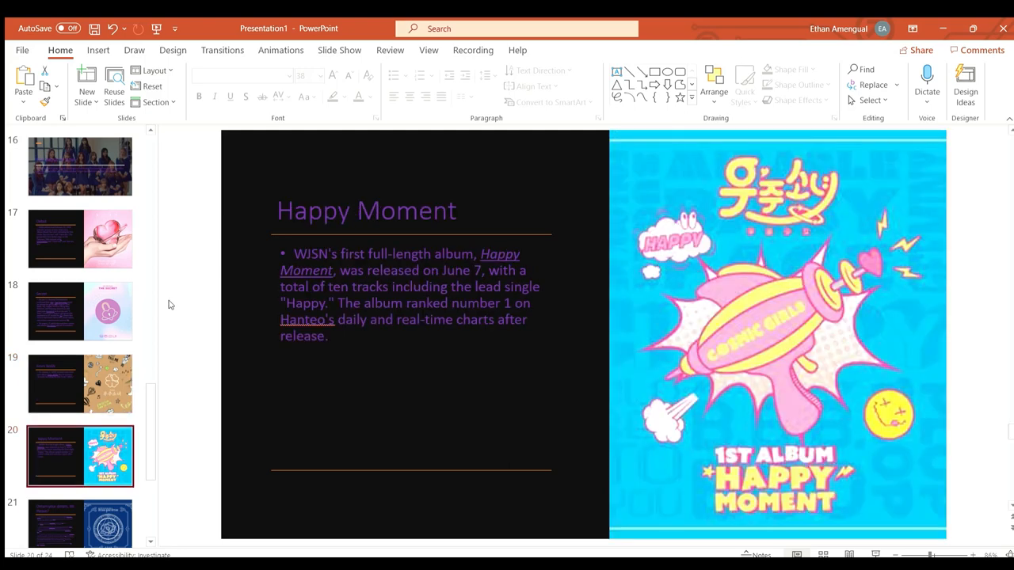
pyautogui.moveTo(210, 472)
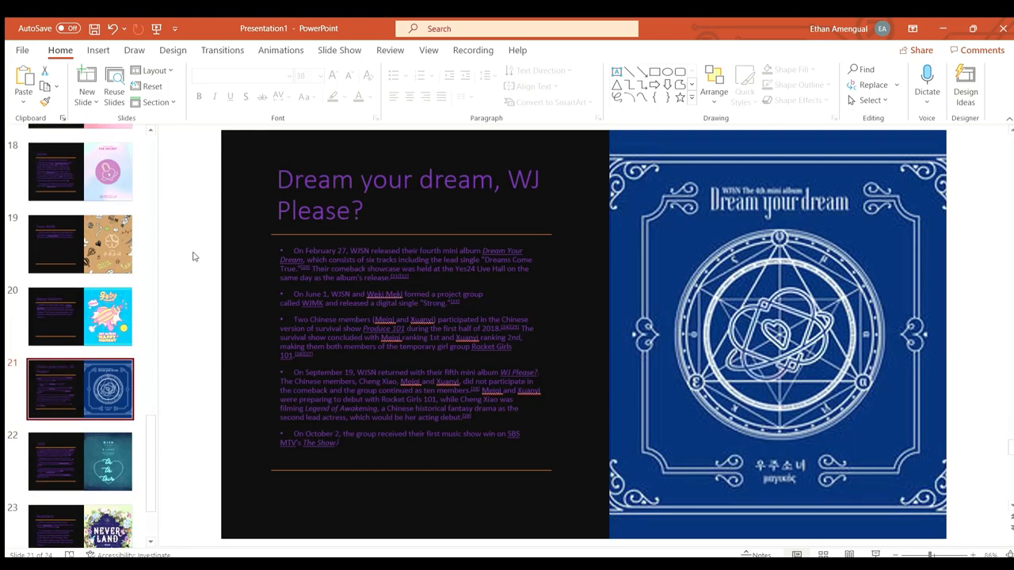
pyautogui.moveTo(212, 478)
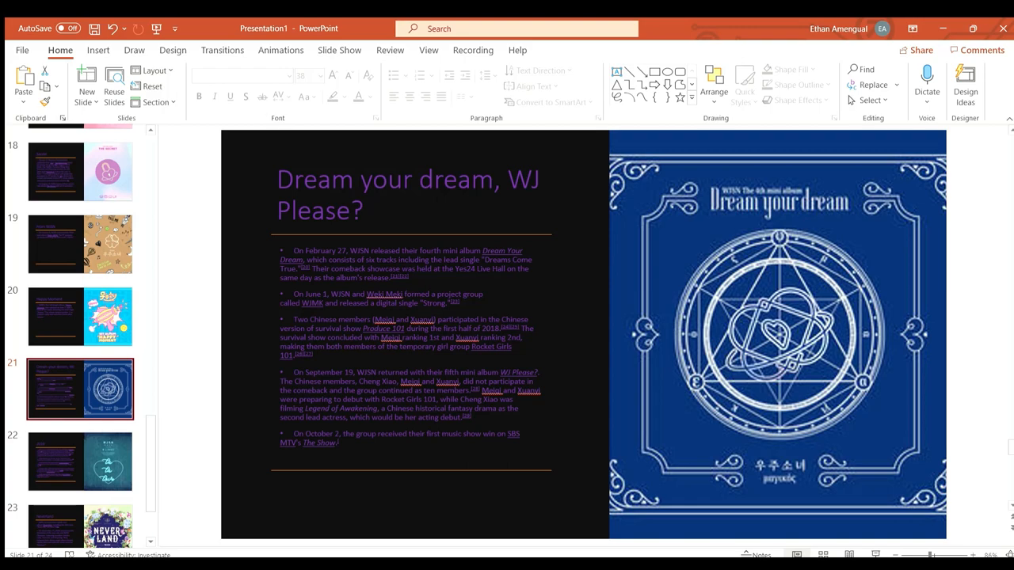
# Step: Show the 2019 slide covering that year's albums and tours
pyautogui.click(79, 354)
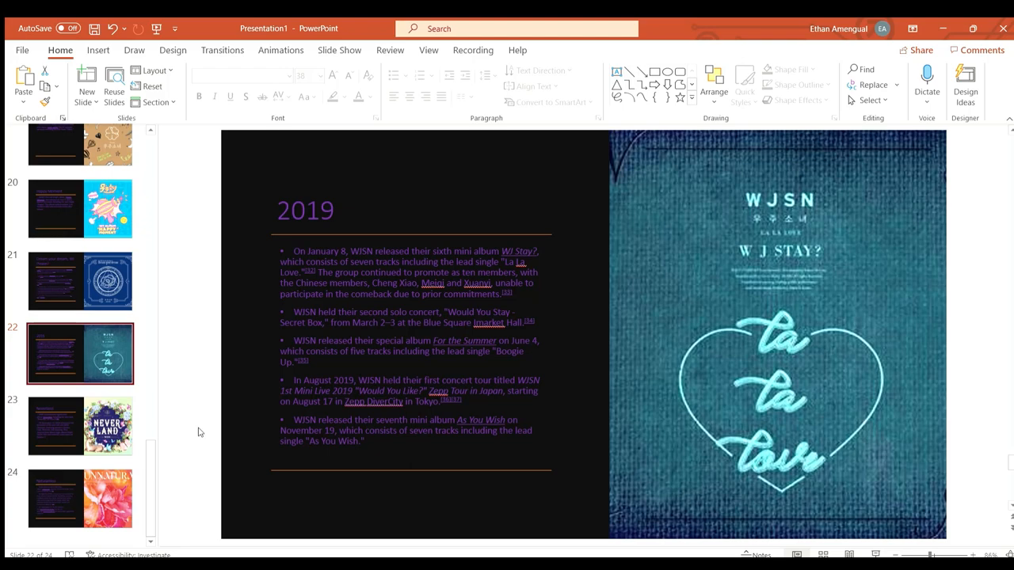
pyautogui.click(80, 426)
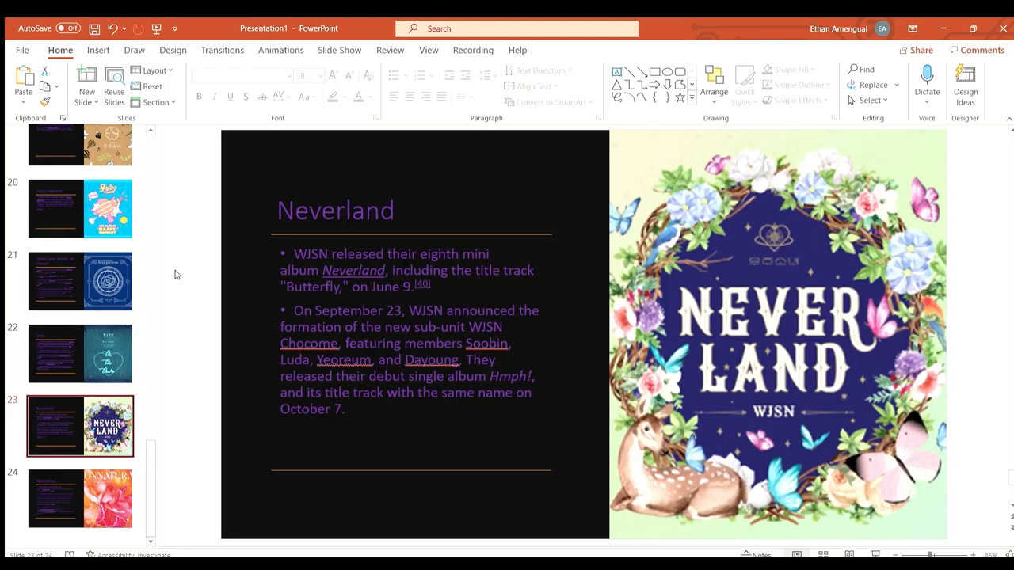
pyautogui.moveTo(140, 437)
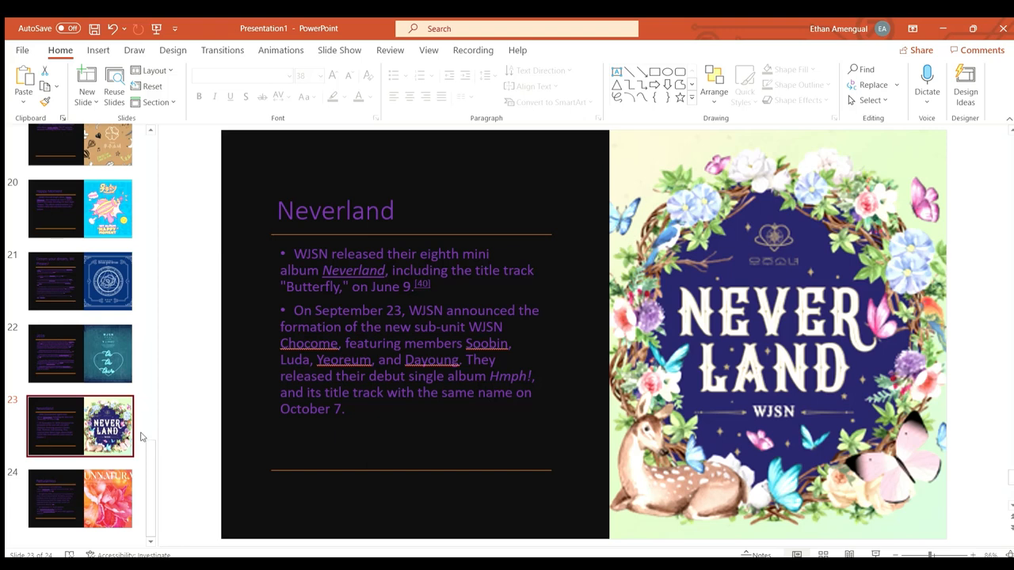
pyautogui.click(79, 497)
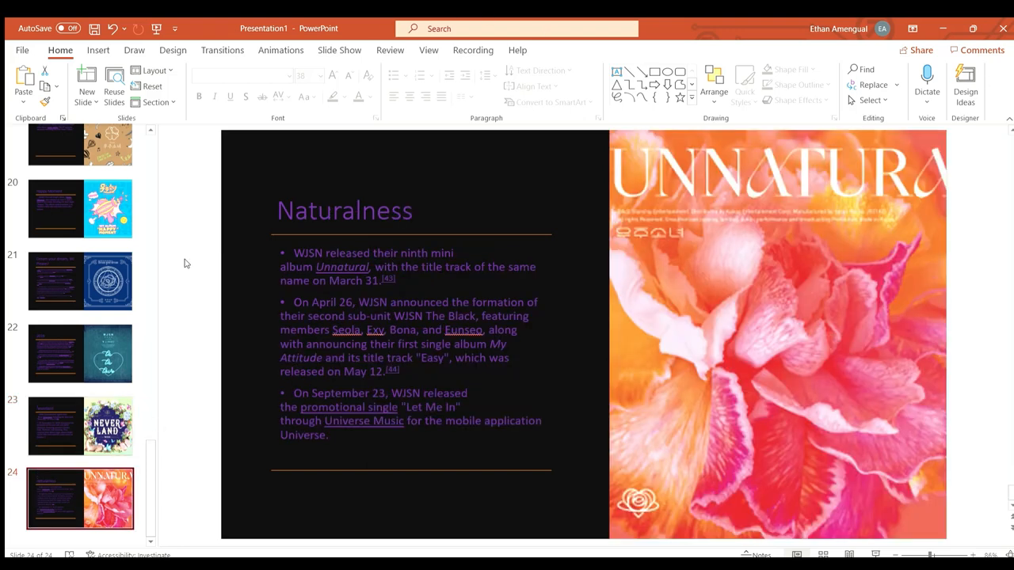
pyautogui.moveTo(178, 457)
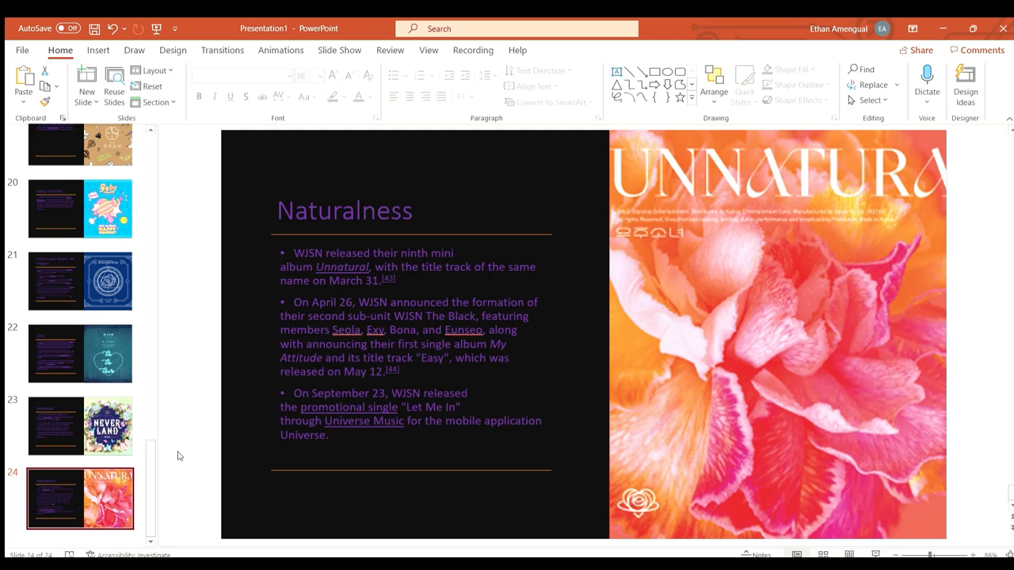
pyautogui.moveTo(171, 377)
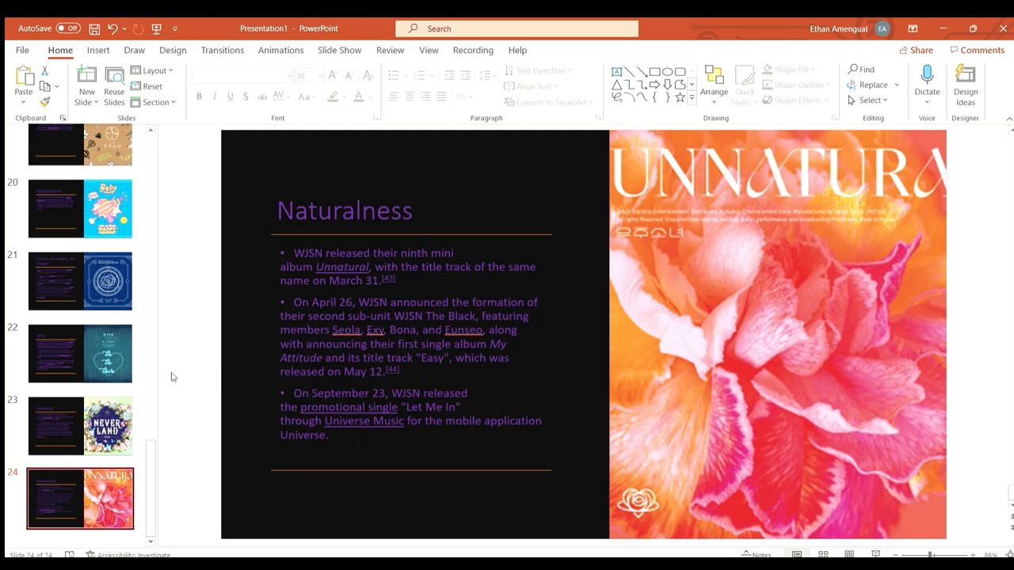